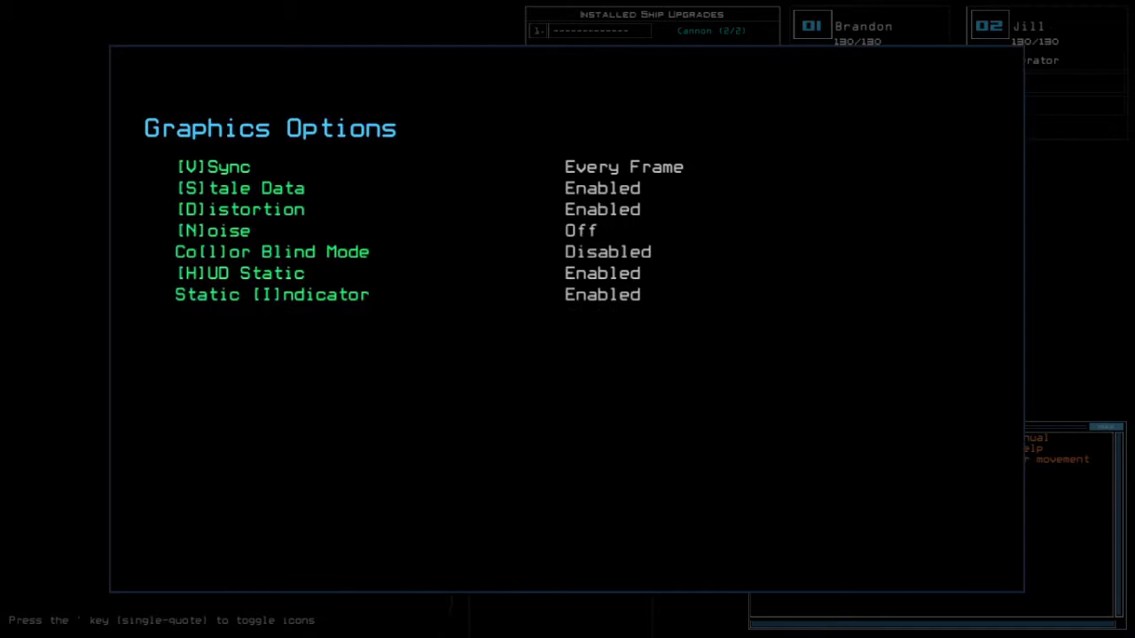
Cycle the Clutter graphics setting with C and back out toward the alias editor
{"action": "type", "text": "c"}
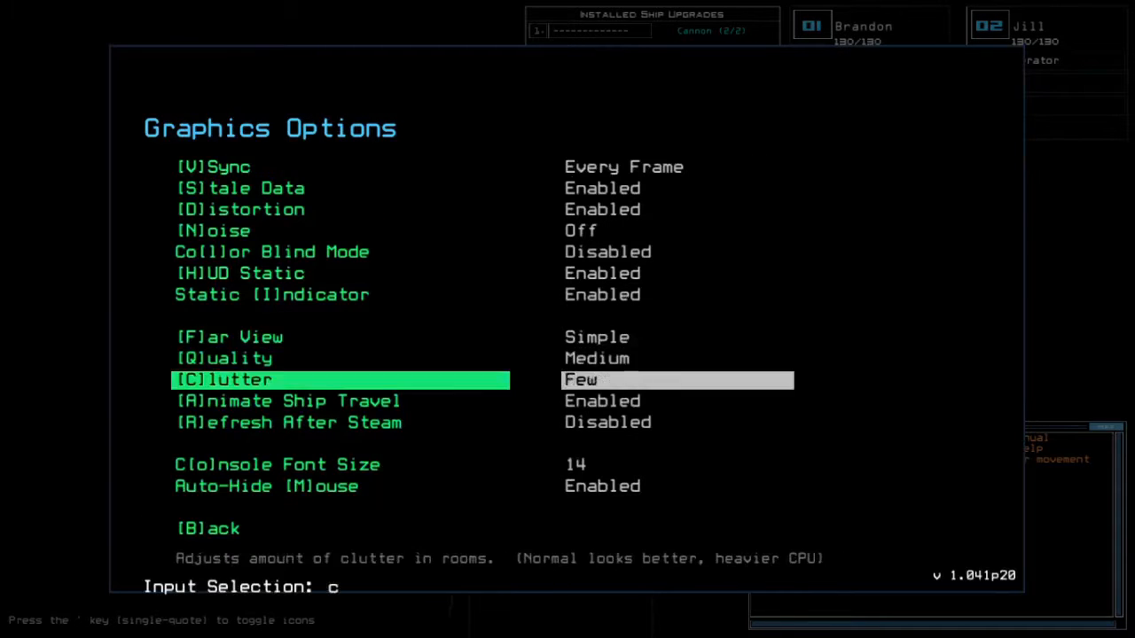
{"action": "left_click", "coordinate": [203, 528]}
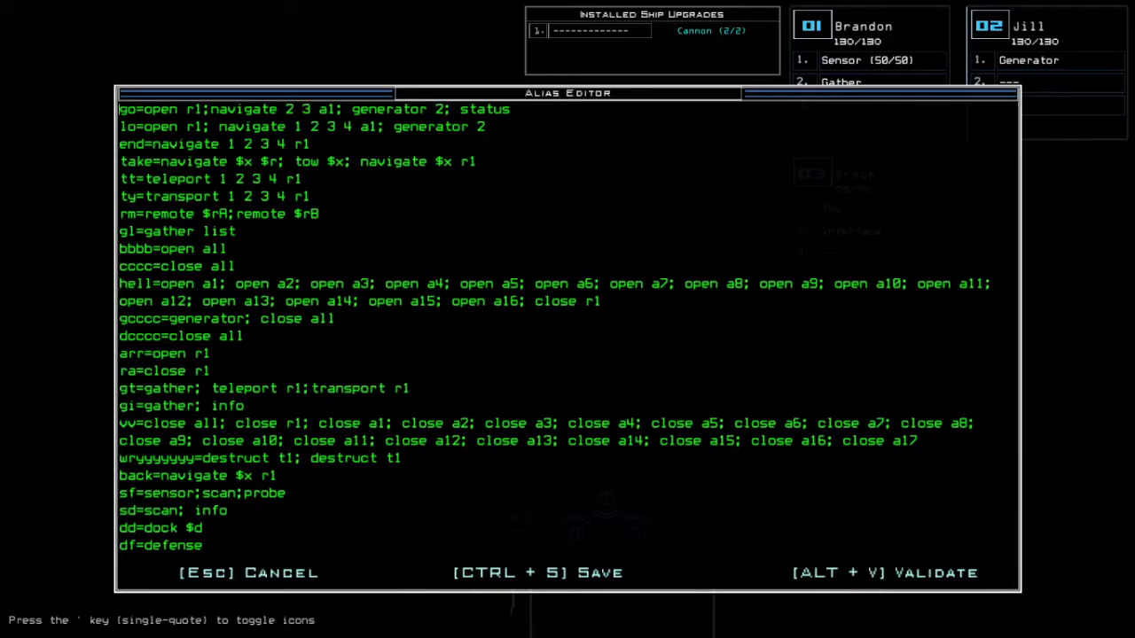
Cancel the alias editor and request a status report on the Medical A derelict
{"action": "key", "text": "Escape"}
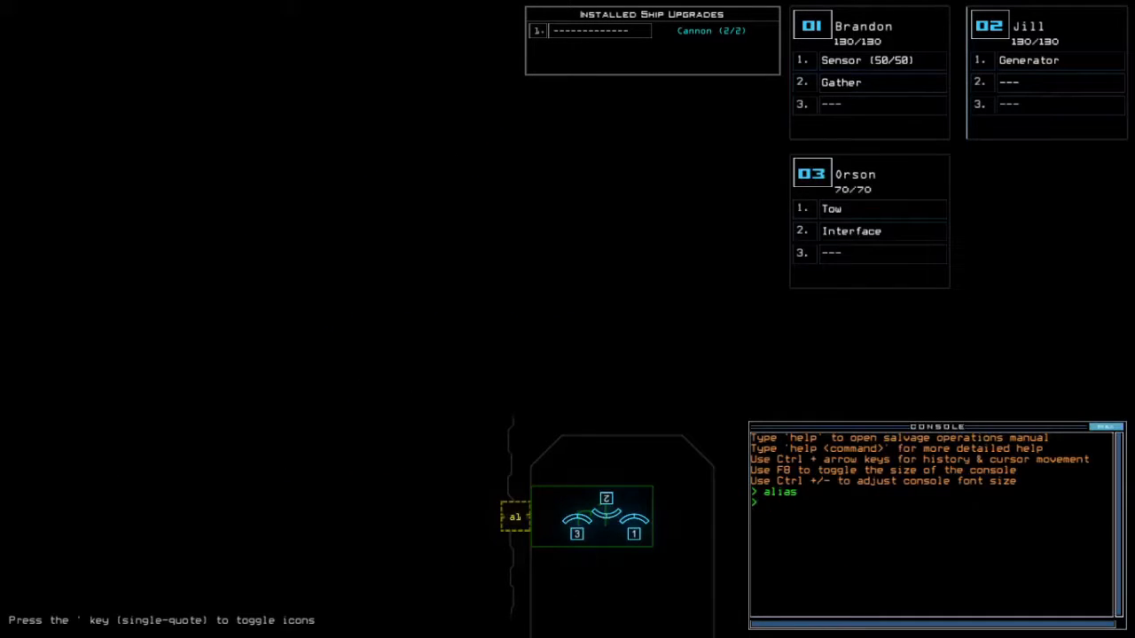
{"action": "type", "text": "status"}
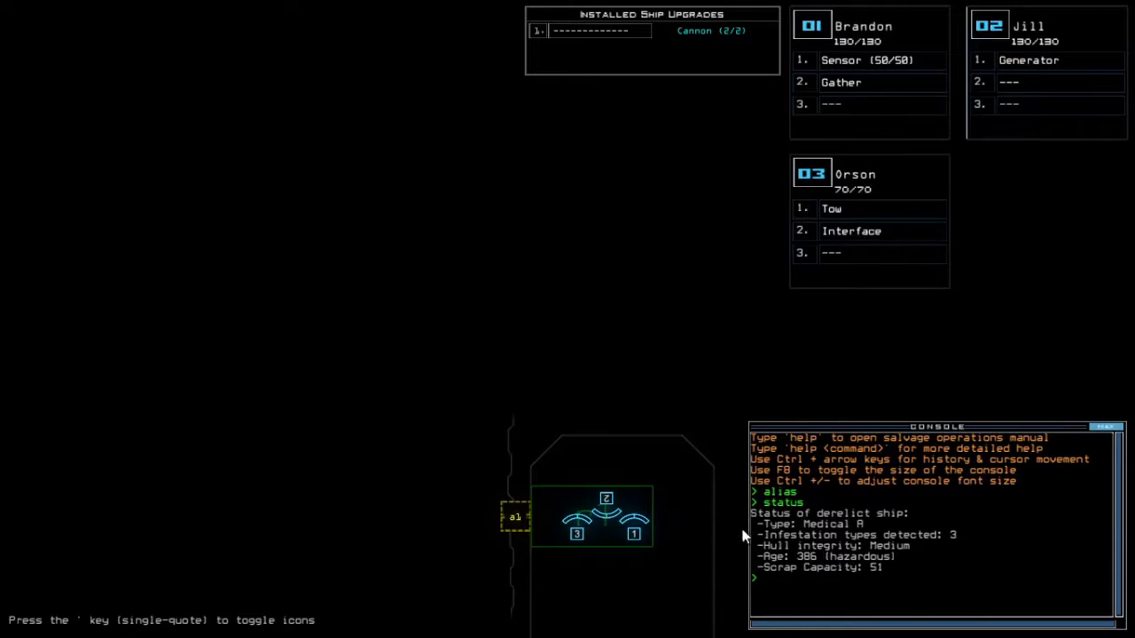
{"action": "mouse_move", "coordinate": [856, 315]}
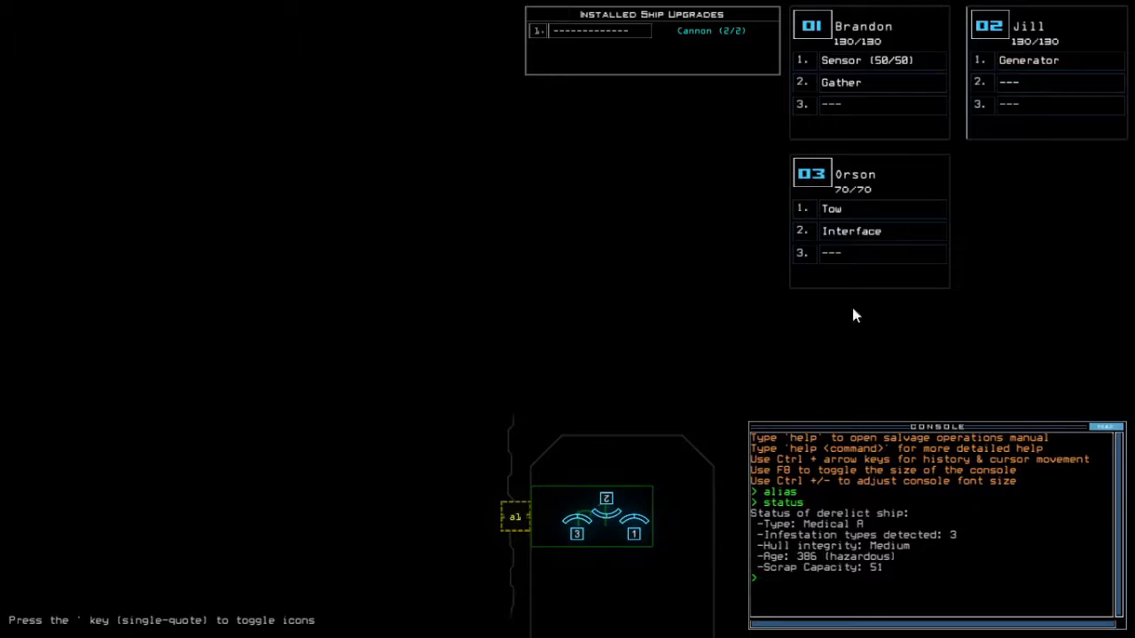
{"action": "mouse_move", "coordinate": [883, 276]}
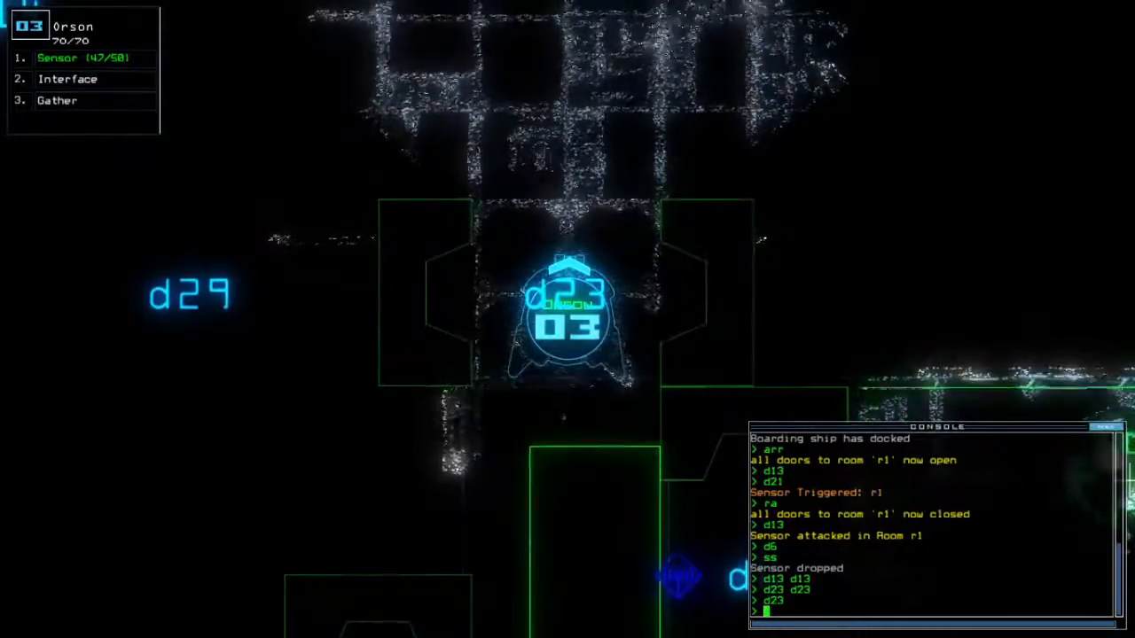
Run the 'cc' alias to close doors while drone 03 advances past d13 and d23
{"action": "type", "text": "cc"}
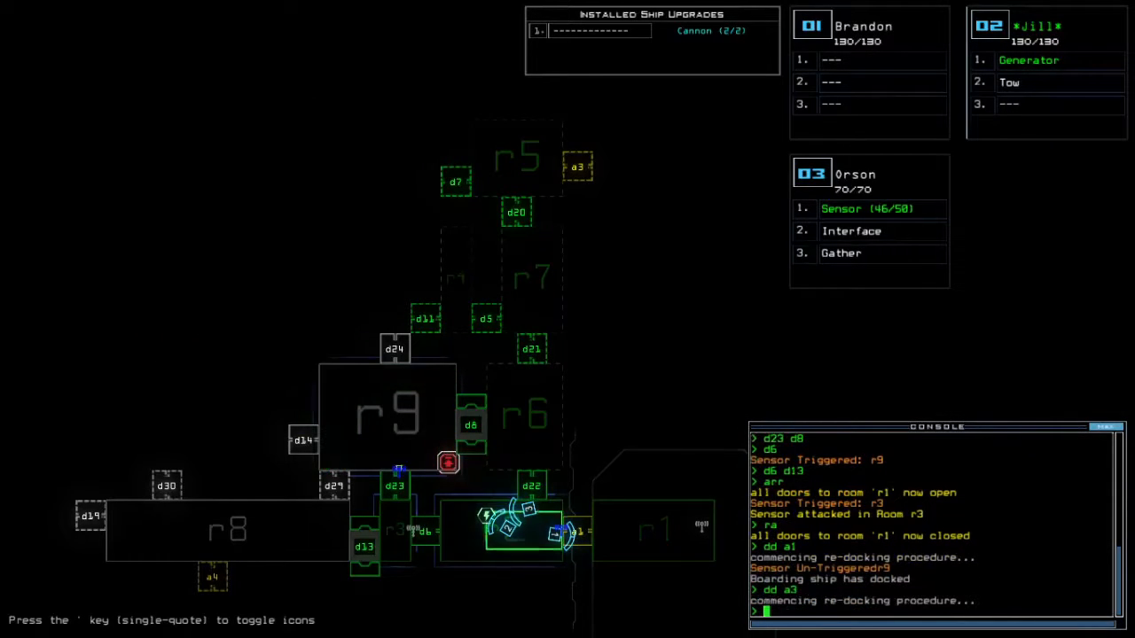
Toggle door d13 while mapping rooms r1–r9 and re-docking toward a3
{"action": "type", "text": "d13"}
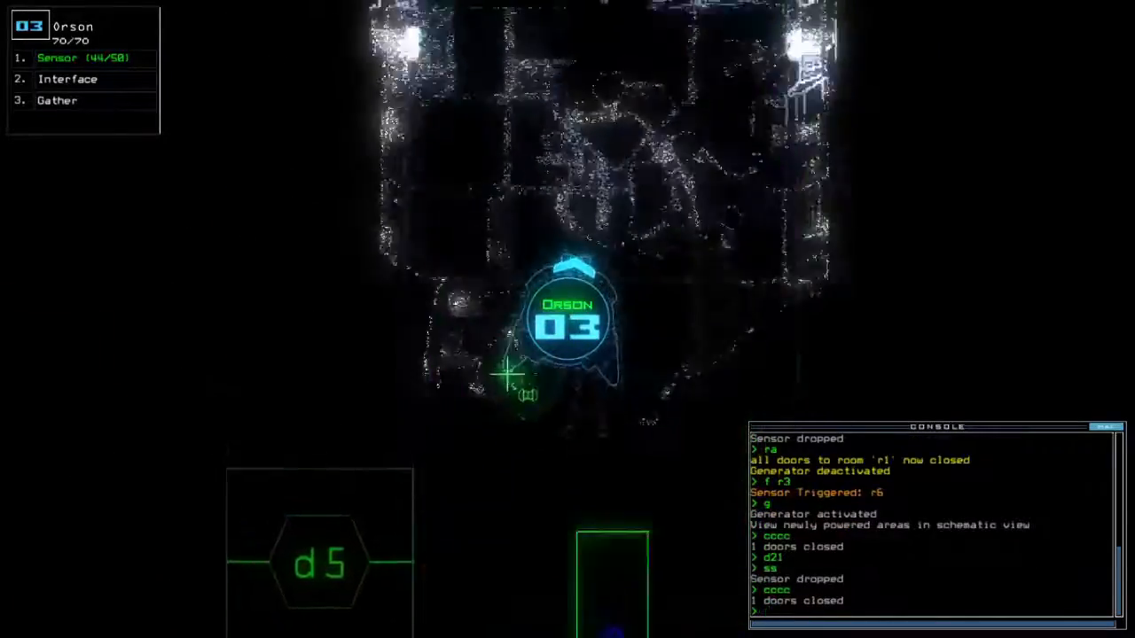
Toggle door d20 near drone 03 after the generator comes online
{"action": "type", "text": "d20"}
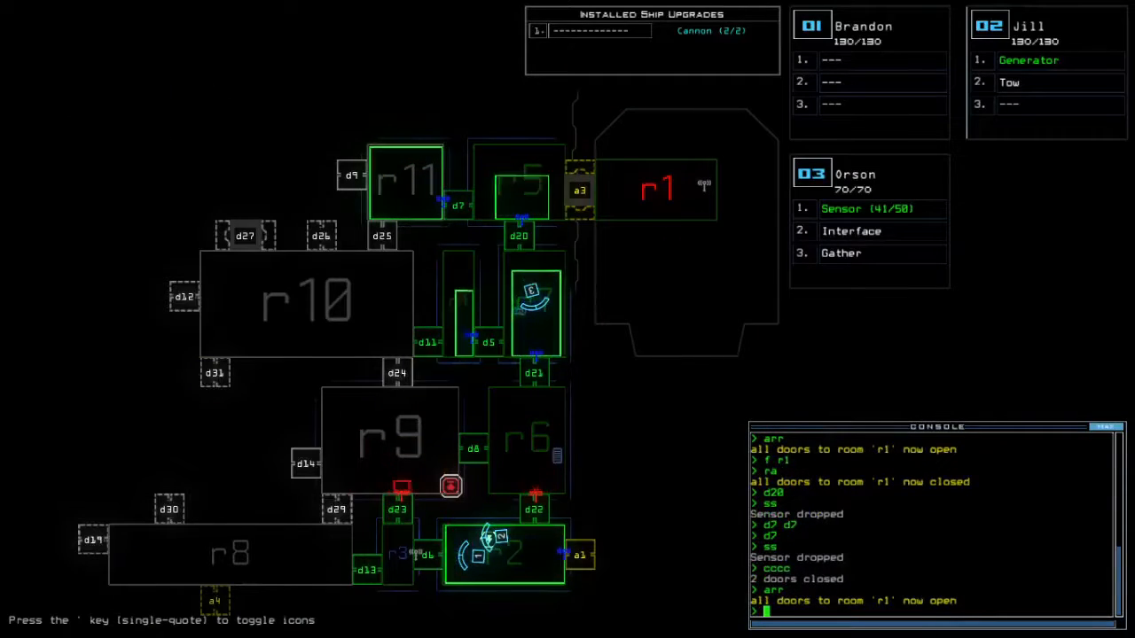
Open doors d11 and d7 as the r5 sensor alert sounds
{"action": "type", "text": "d11"}
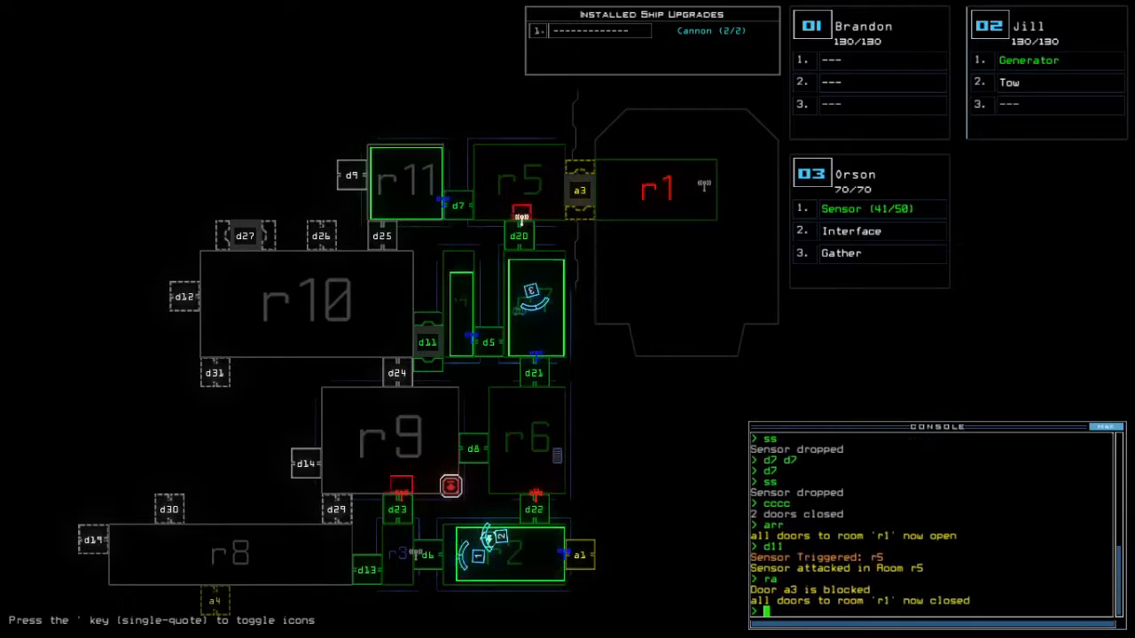
{"action": "type", "text": "d7"}
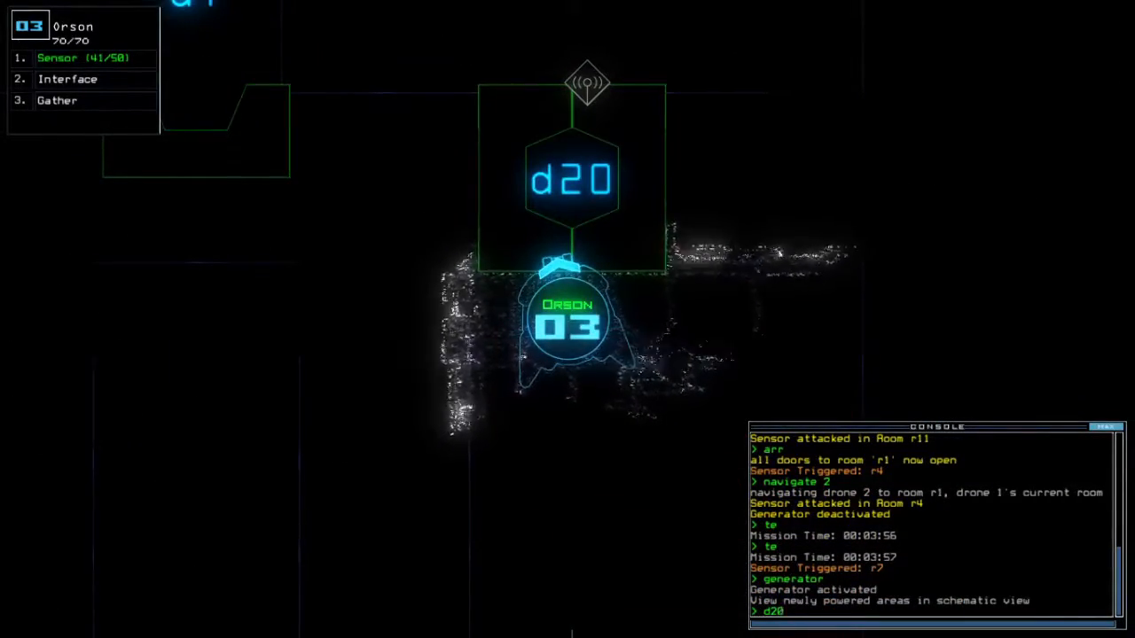
Close nearby doors with 'cccc', toggle d20, and re-dock the boarding ship at airlock a3
{"action": "type", "text": "cccc"}
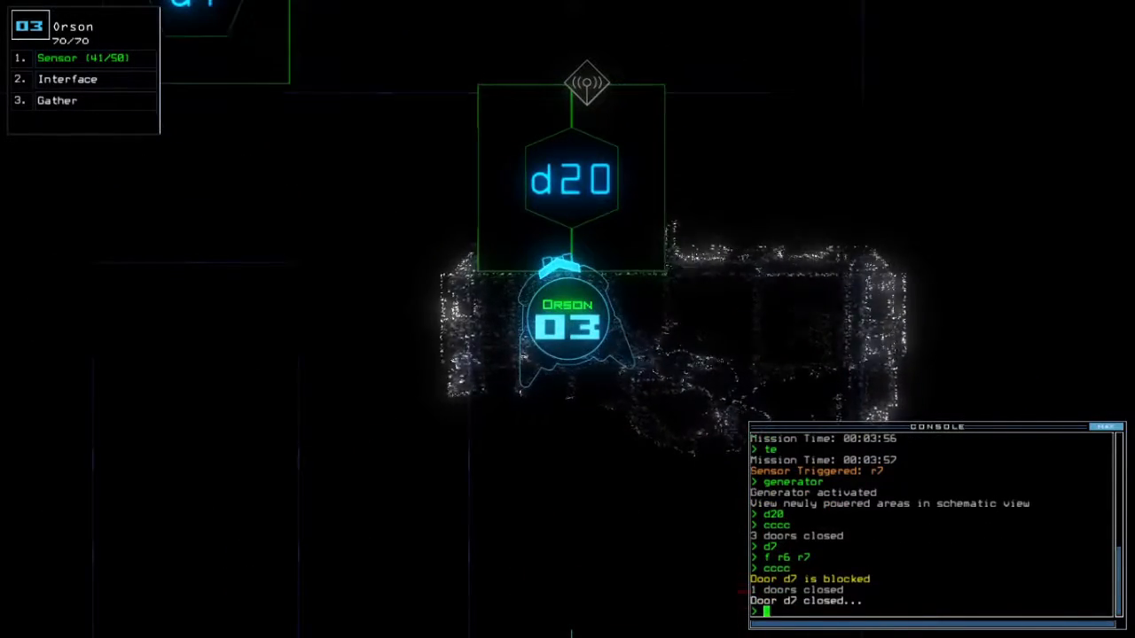
{"action": "type", "text": "d20"}
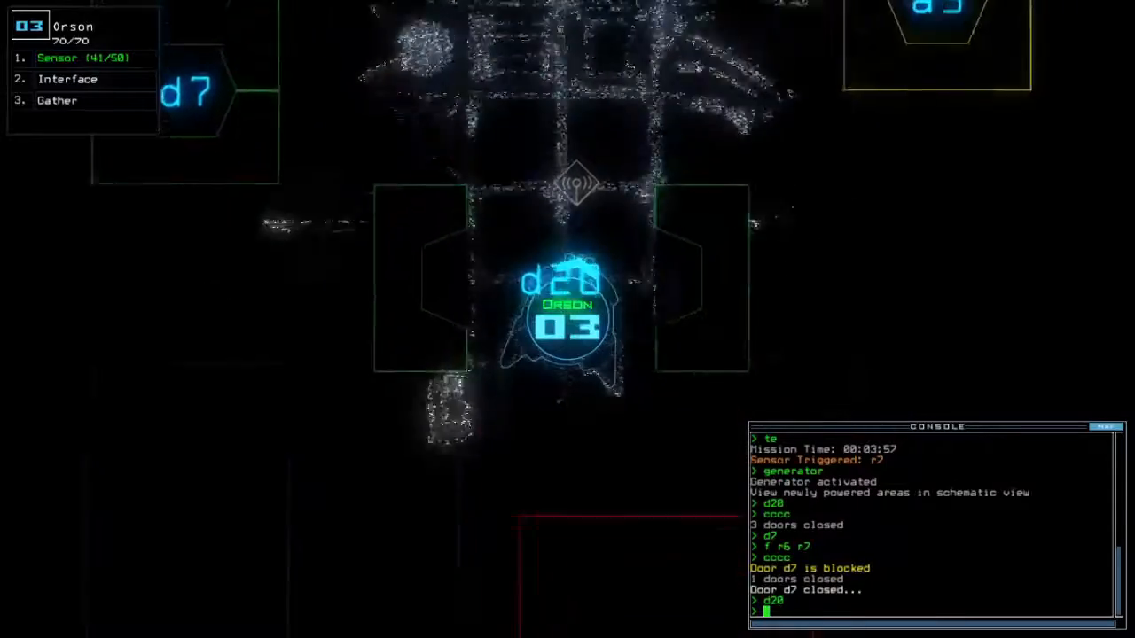
{"action": "type", "text": "dd a3"}
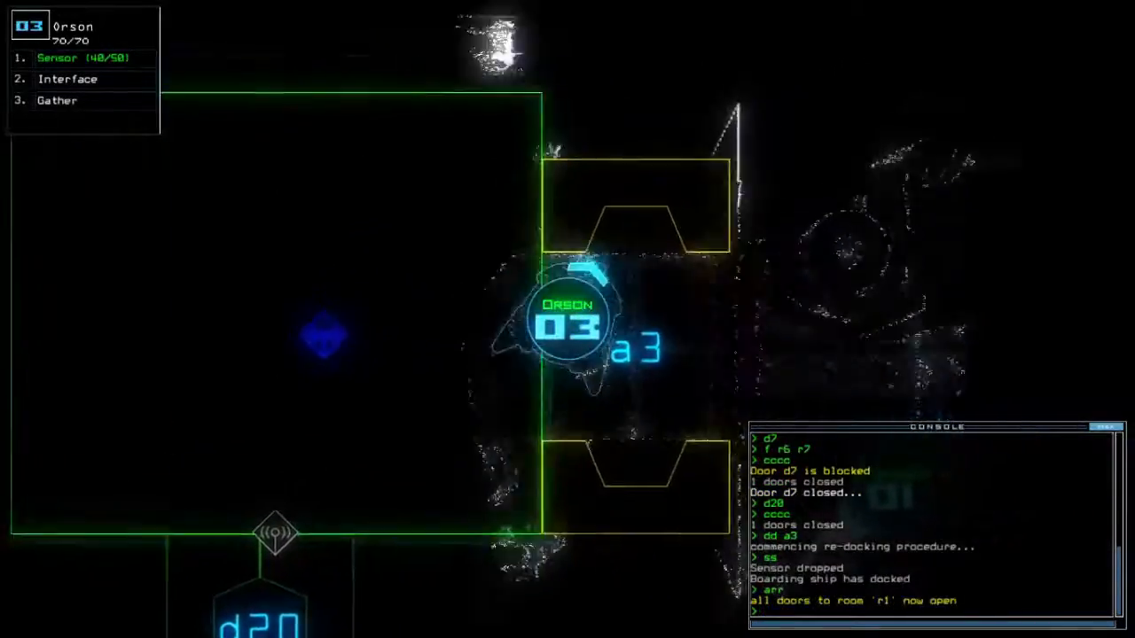
Re-dock the boarding ship at airlock a2
{"action": "type", "text": "dd a2"}
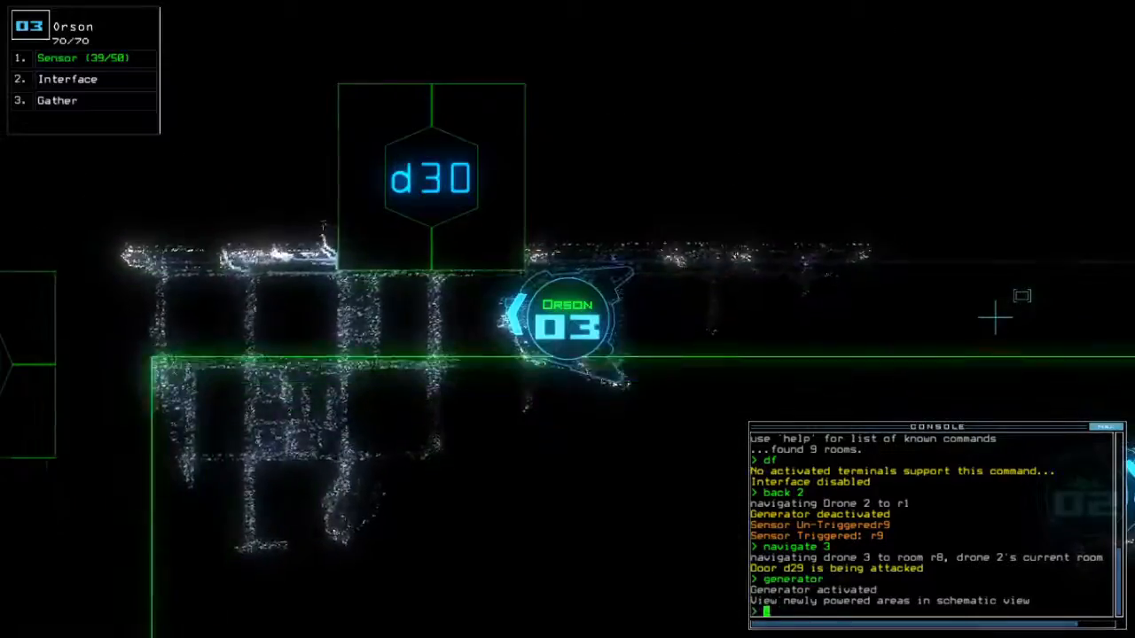
Toggle door d30 for drone 3 on its way to room r8
{"action": "type", "text": "d30"}
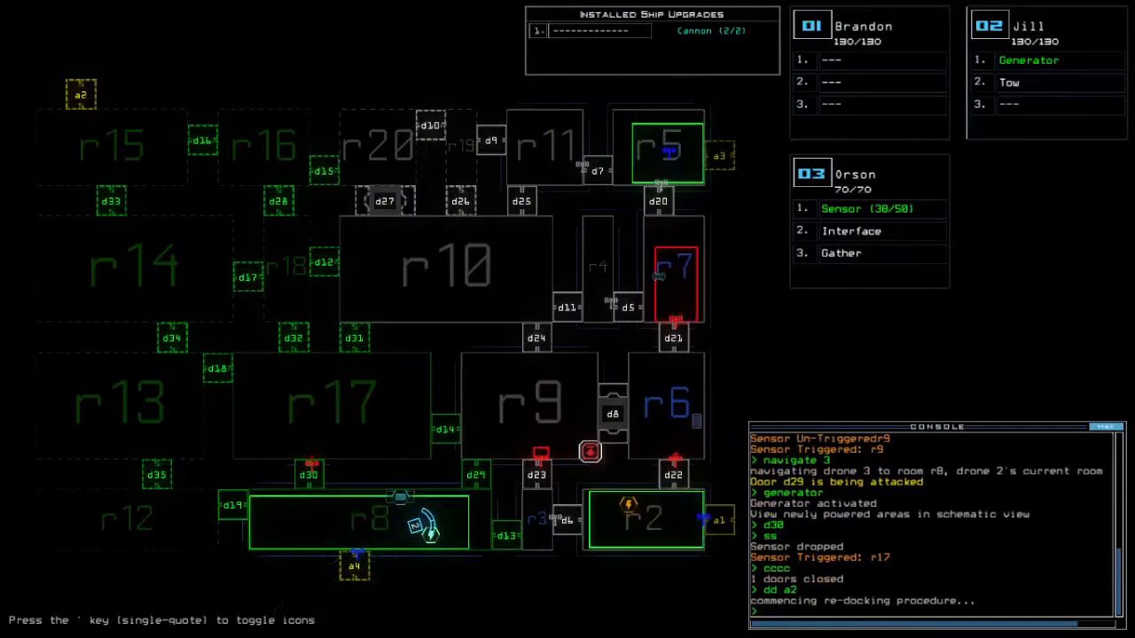
Activate the defenses in room r17 with 'f r17' after its sensor trips
{"action": "type", "text": "f r17"}
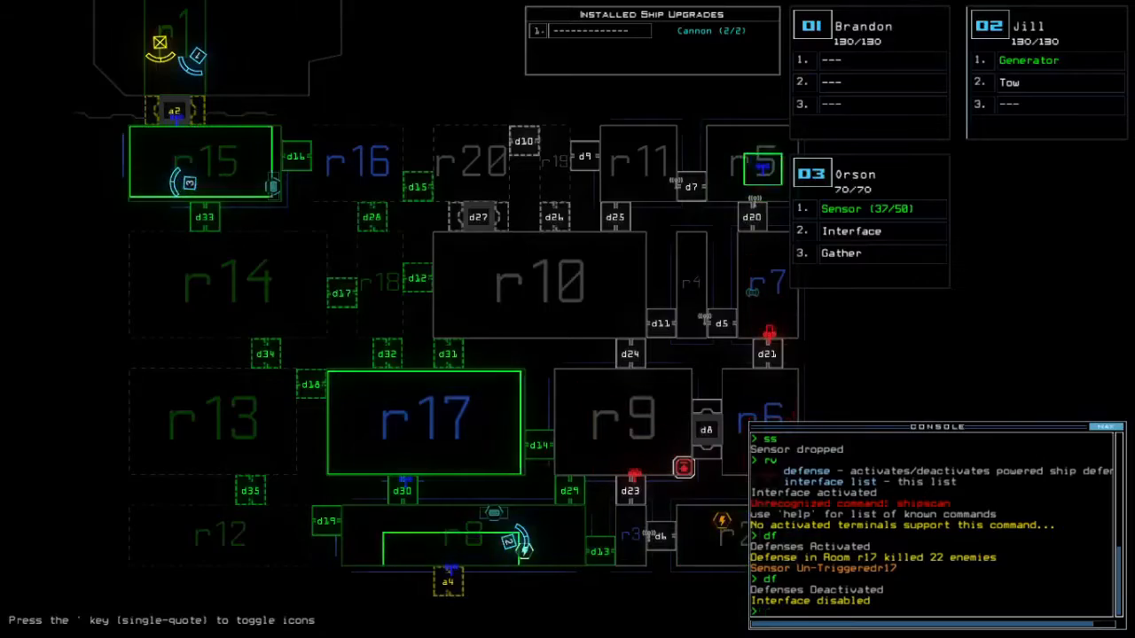
Send the drone to door d34
{"action": "type", "text": "d34"}
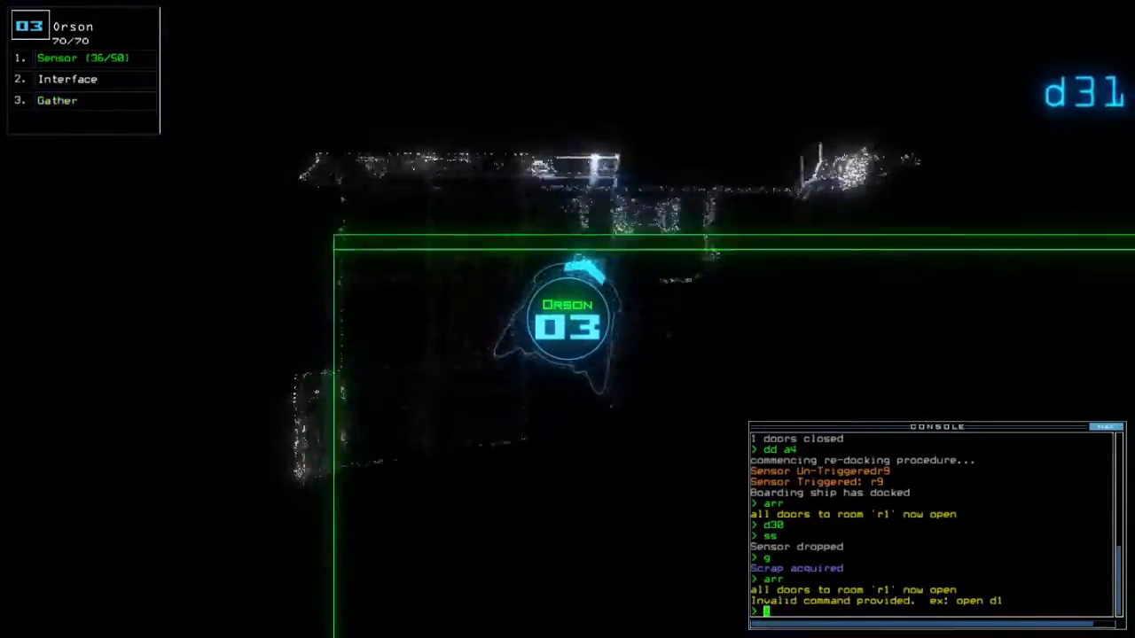
Pull drone 2 back to the boarding ship with 'back 2'
{"action": "type", "text": "back 2"}
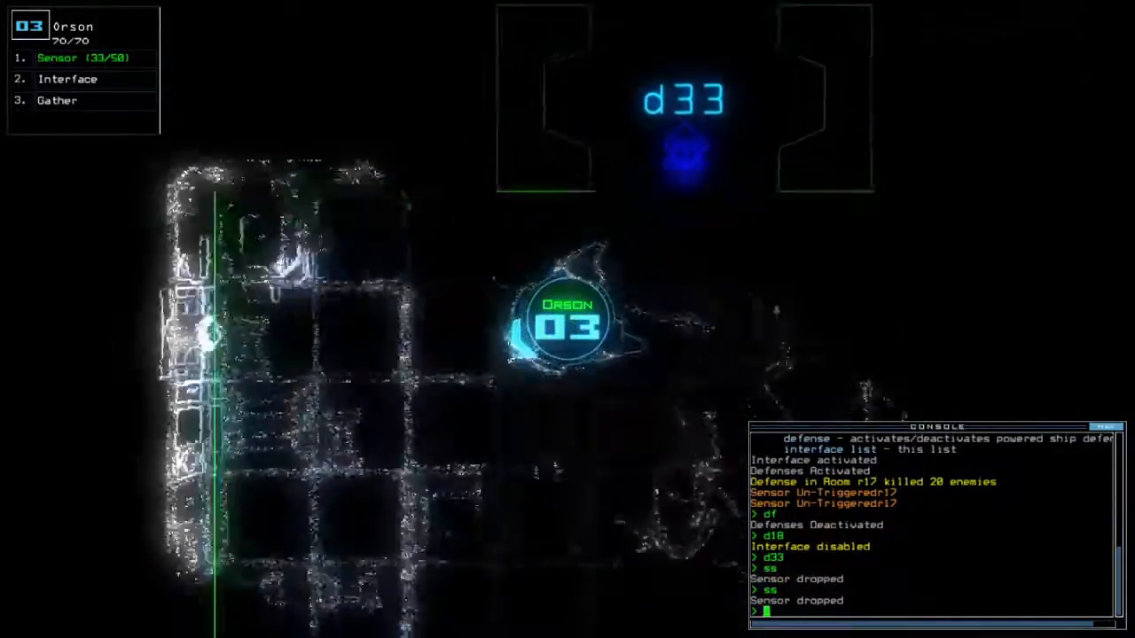
List items with 'i', revealing the Quarantine Bypass upgrade in r14
{"action": "type", "text": "i"}
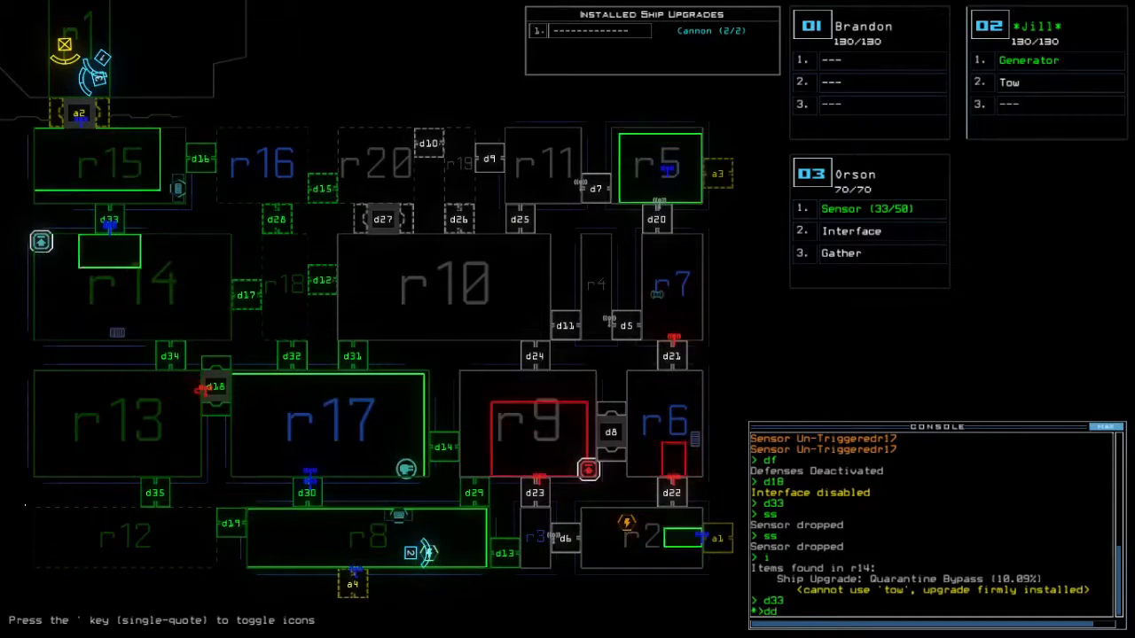
{"action": "type", "text": "dd a4"}
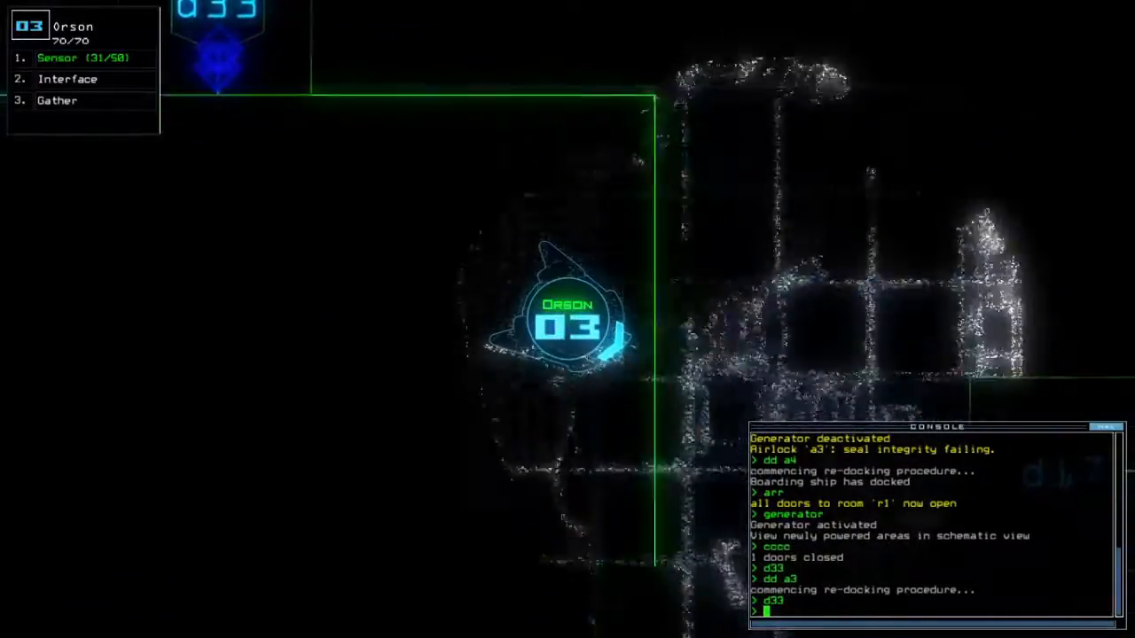
Send Orson toward door d17
{"action": "type", "text": "d17"}
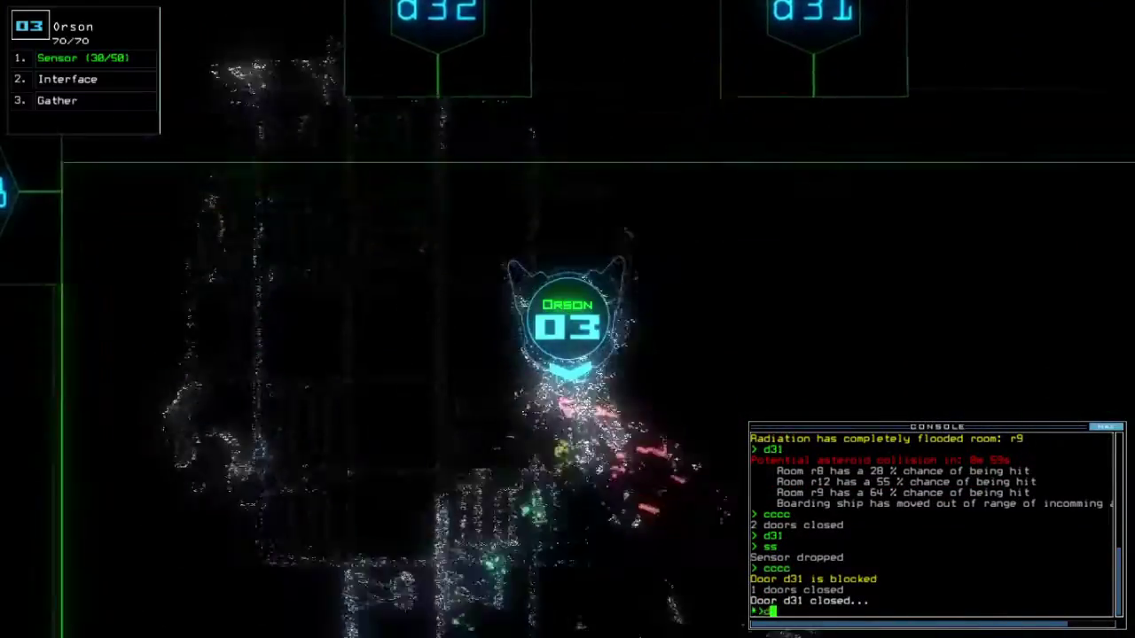
Move the drone to d30, then re-dock the boarding ship at airlock a3
{"action": "type", "text": "d30"}
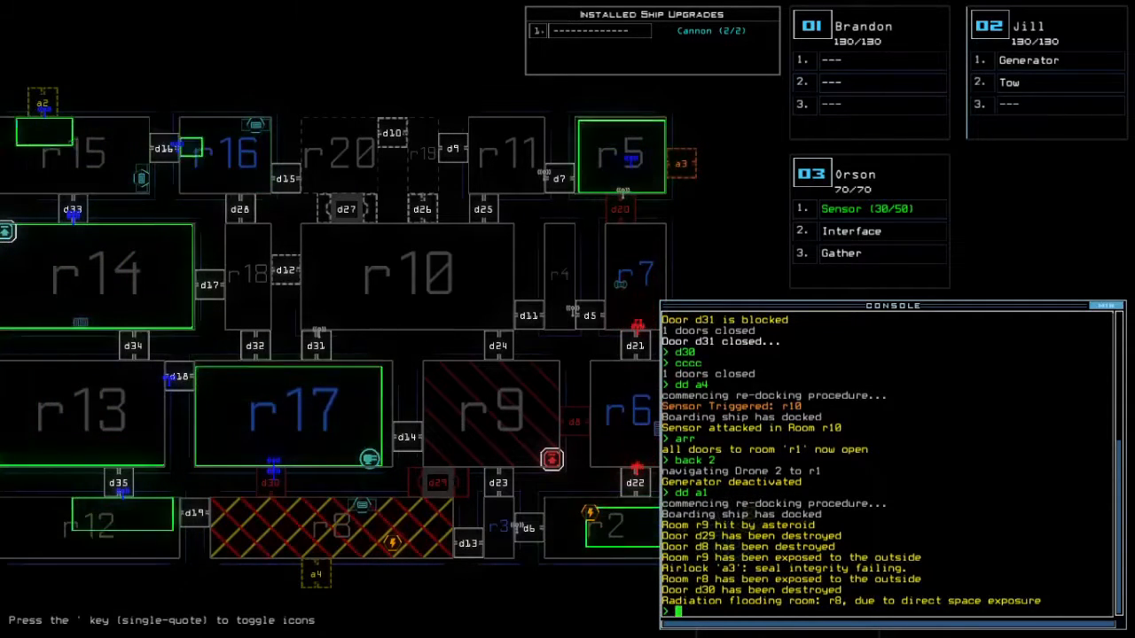
{"action": "type", "text": "dd a3"}
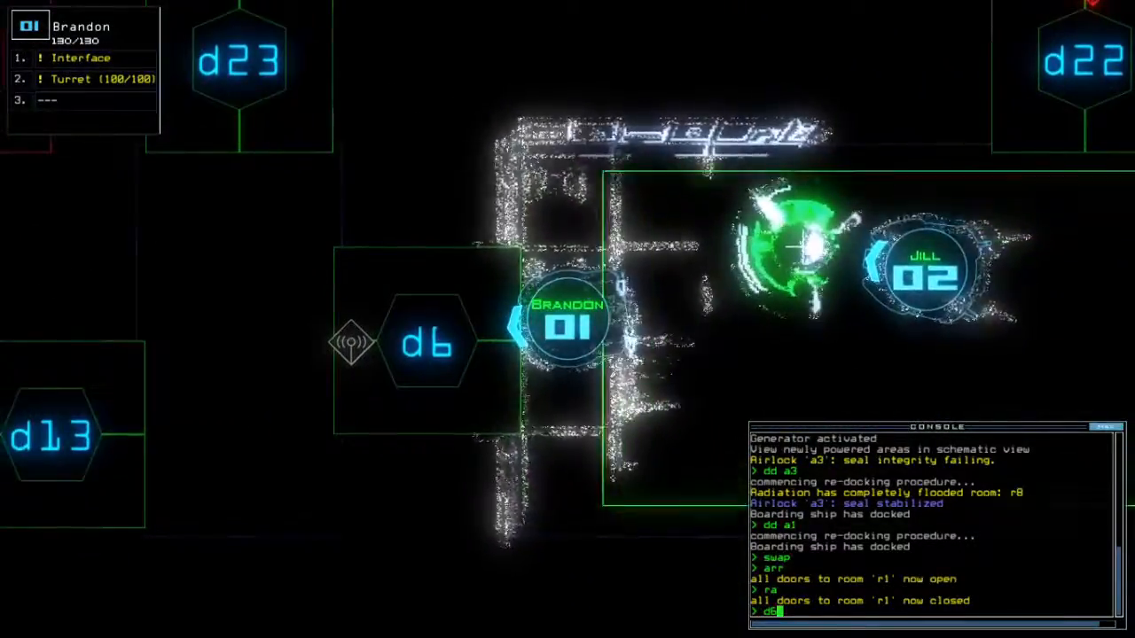
Issue the 'turret' command to the ship's defenses
{"action": "type", "text": "turret"}
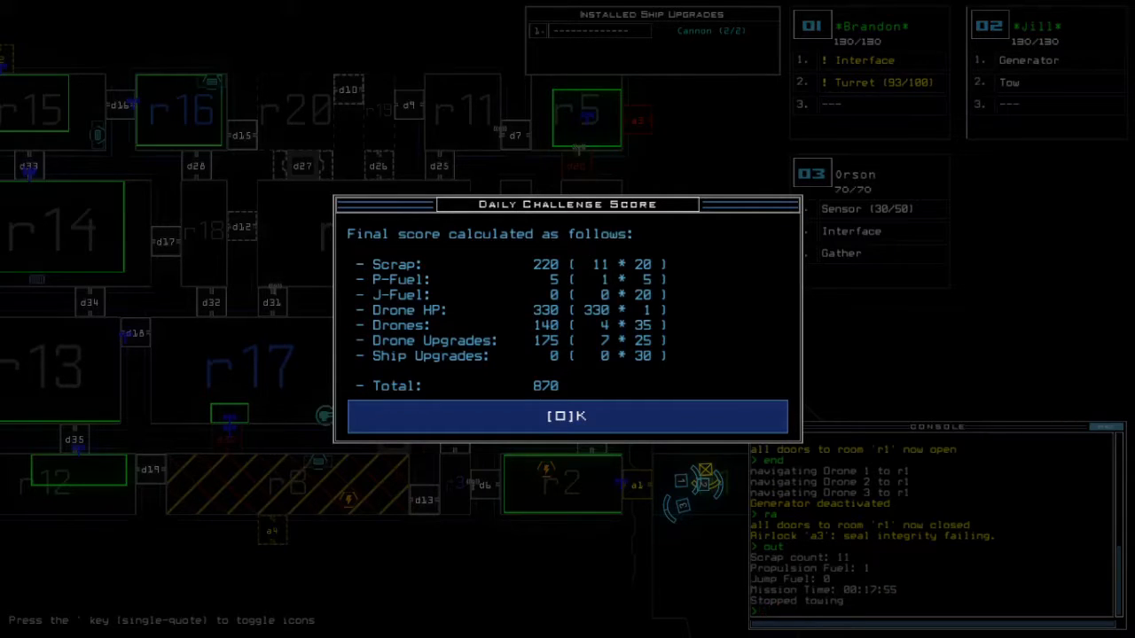
Accept the daily challenge score of 870 and continue to the leaderboard
{"action": "left_click", "coordinate": [567, 416]}
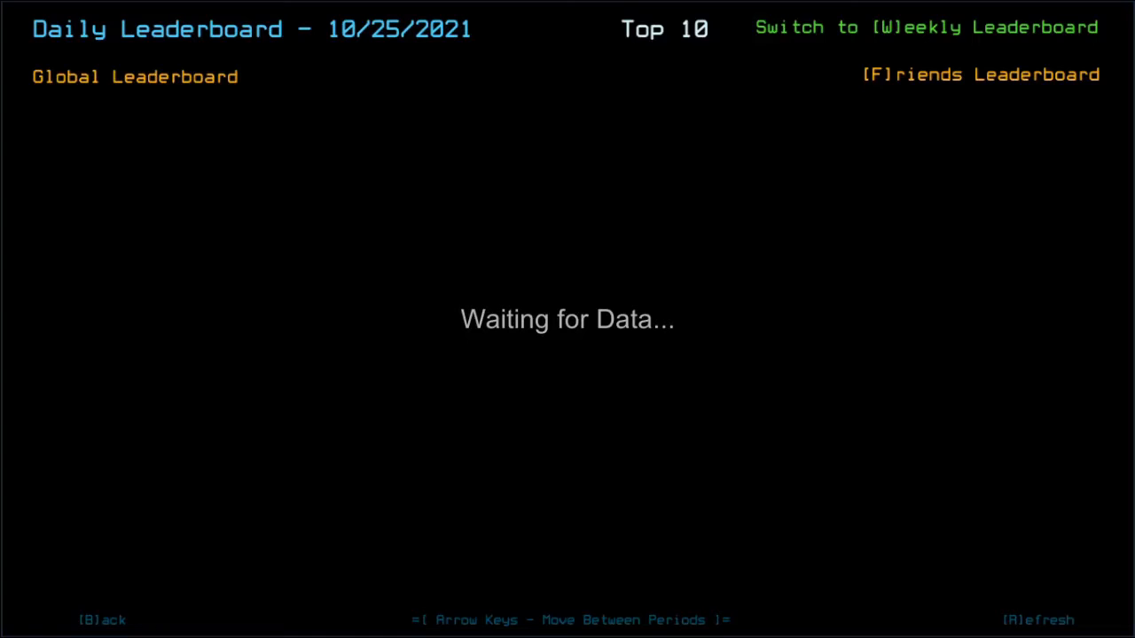